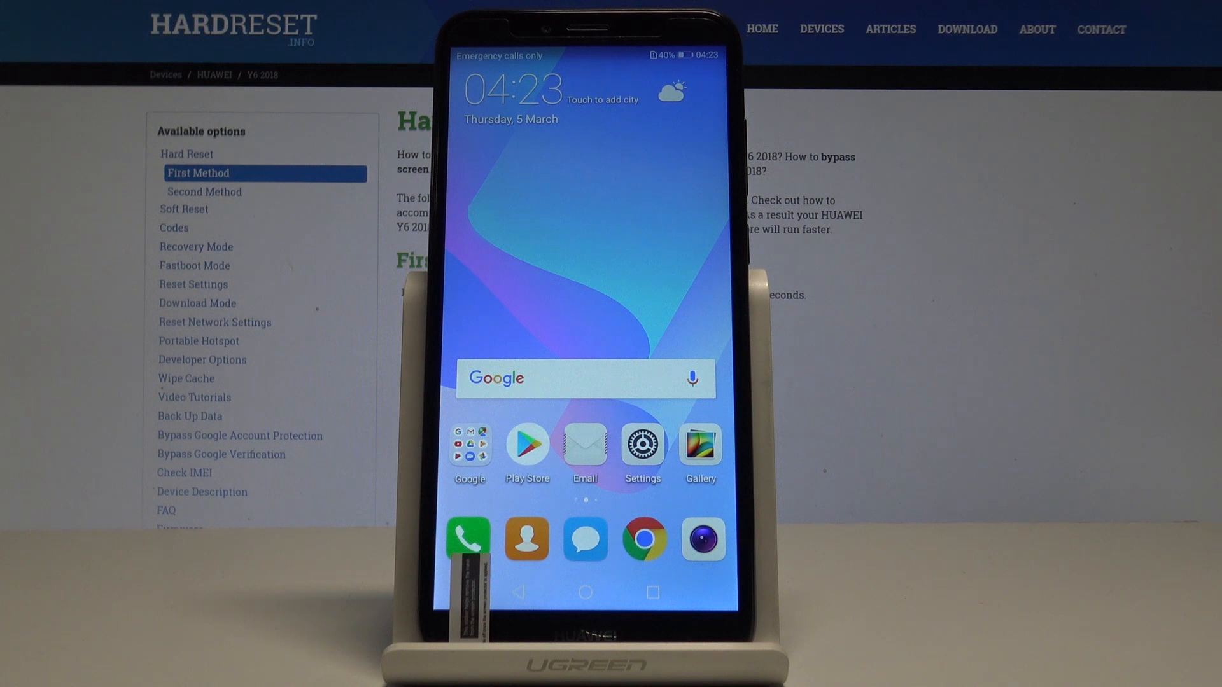
Step: Go from the home screen into Settings and then its System section
left_click(641, 442)
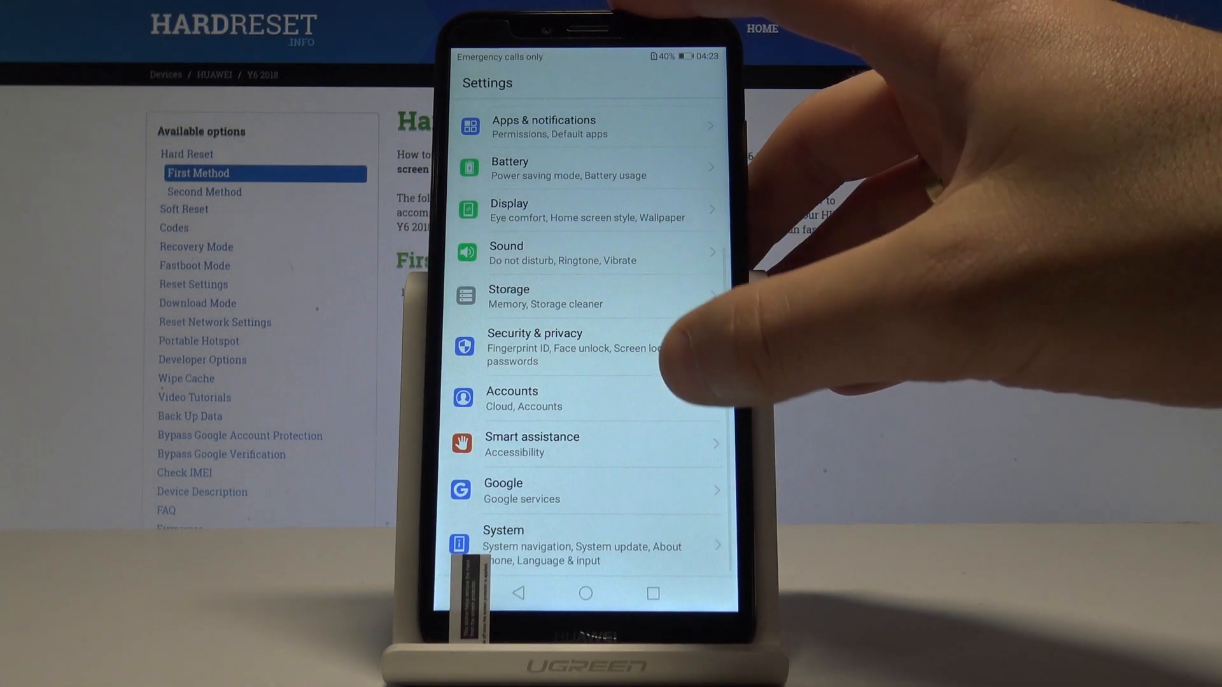
left_click(581, 545)
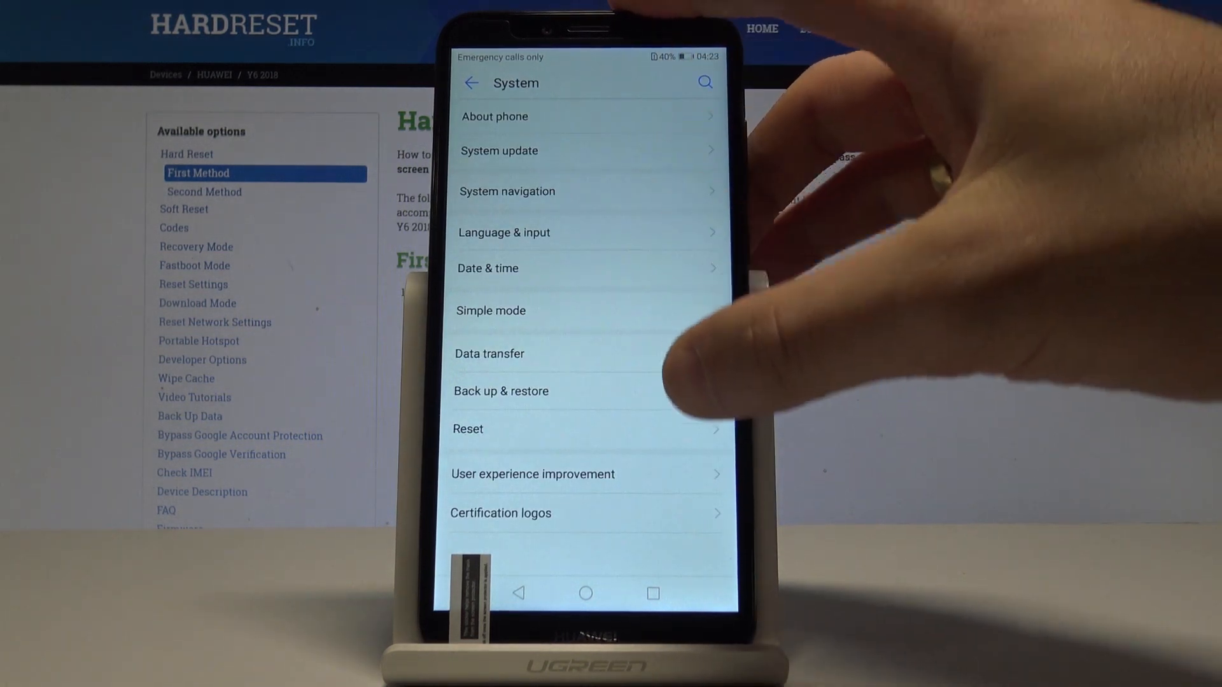
Step: Under Reset, choose Network settings reset and start it from the NETWORK SETTINGS RESET button
left_click(469, 429)
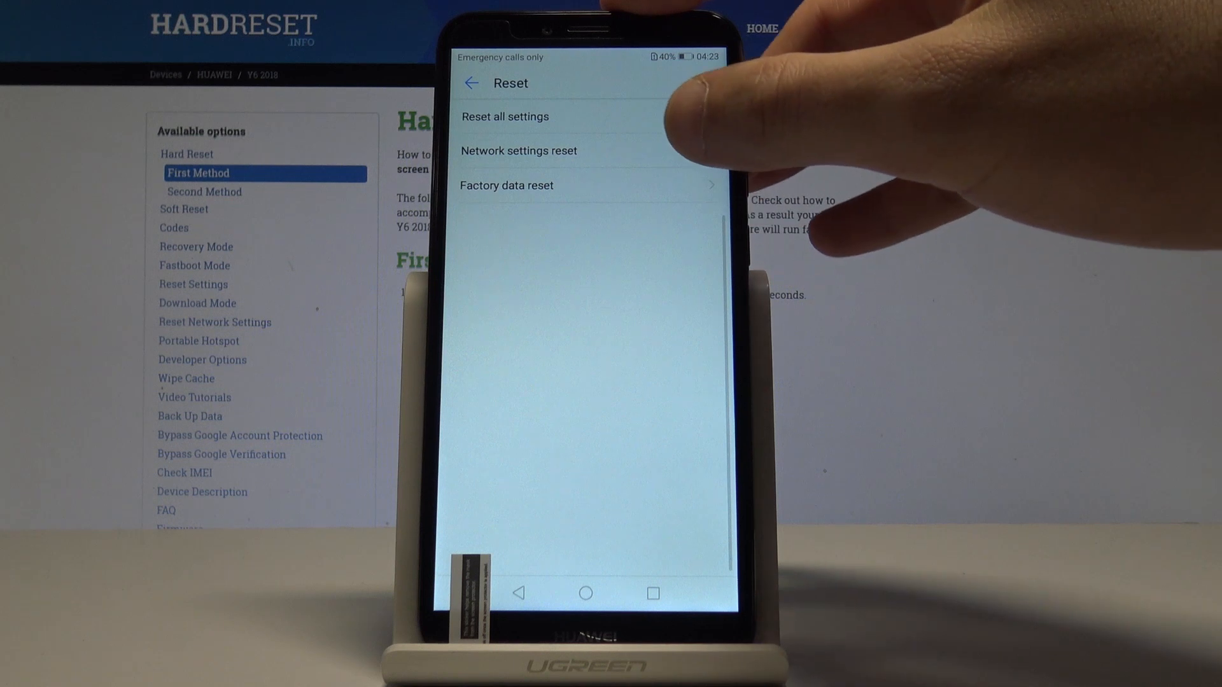
left_click(519, 150)
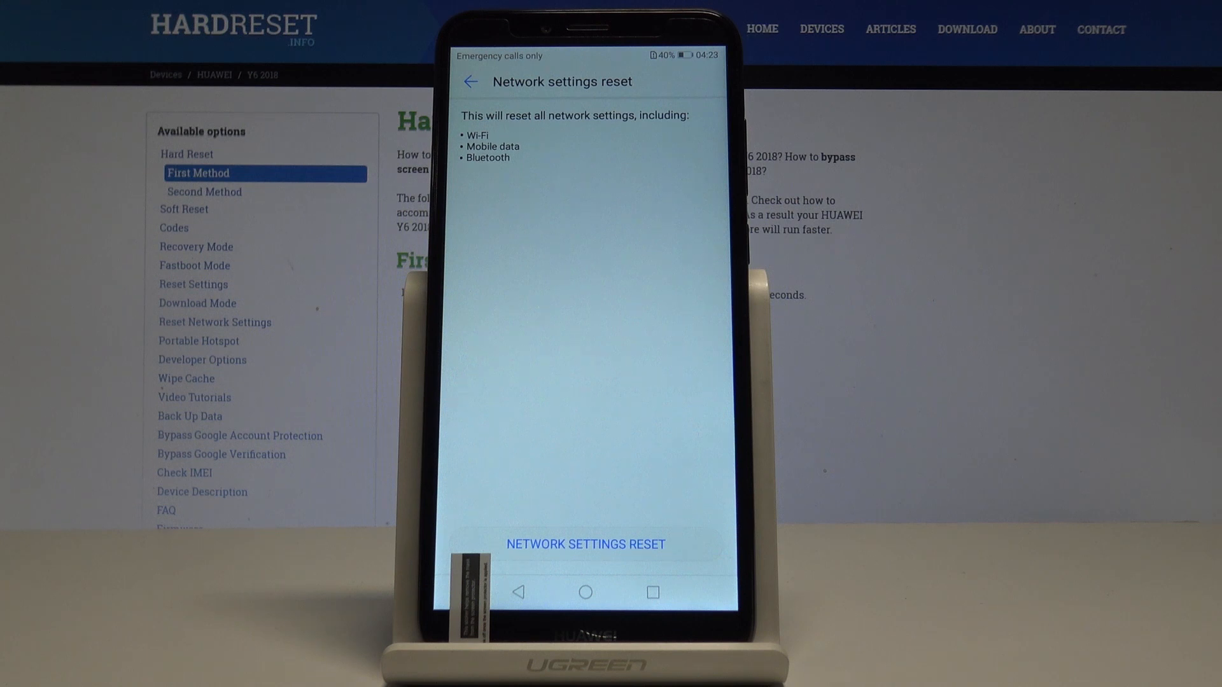
left_click(584, 543)
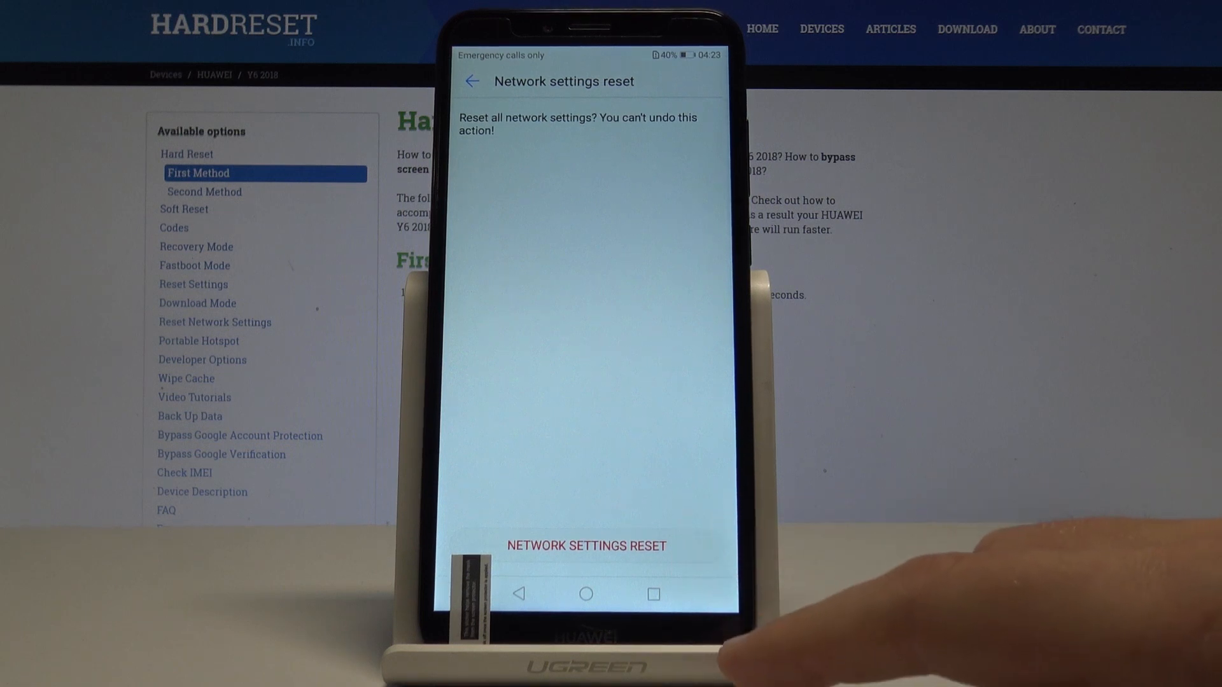
Step: Confirm the network settings reset on the final warning and return to the home screen
left_click(586, 545)
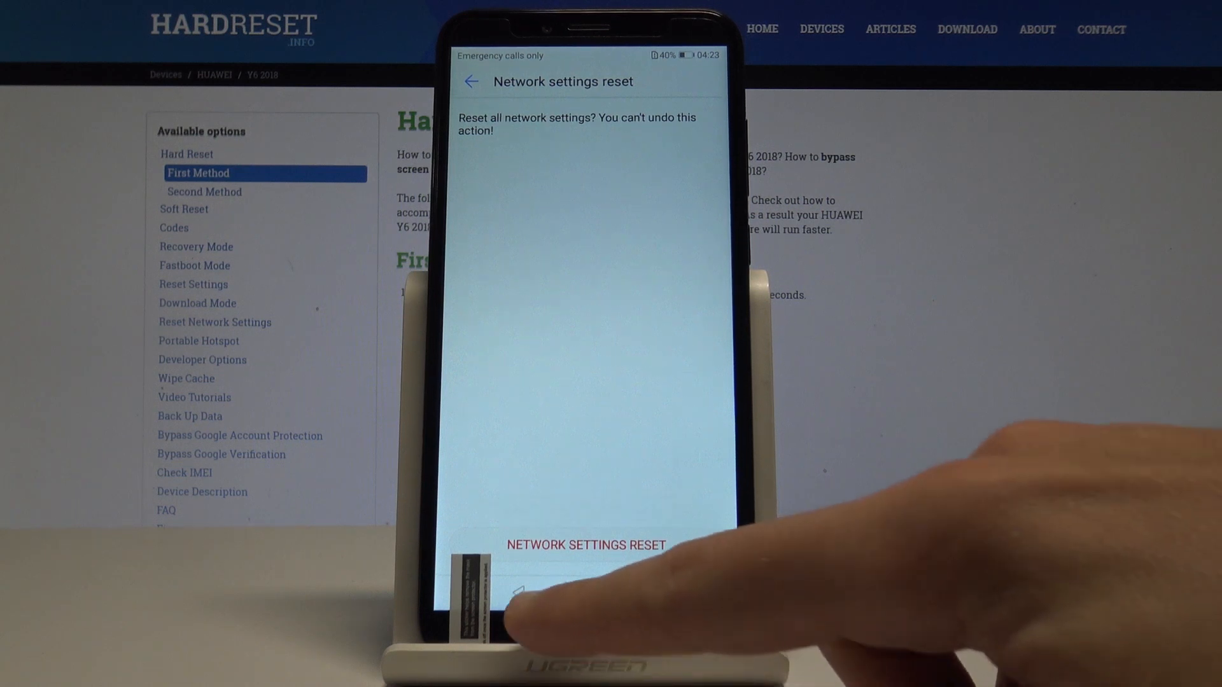
left_click(585, 545)
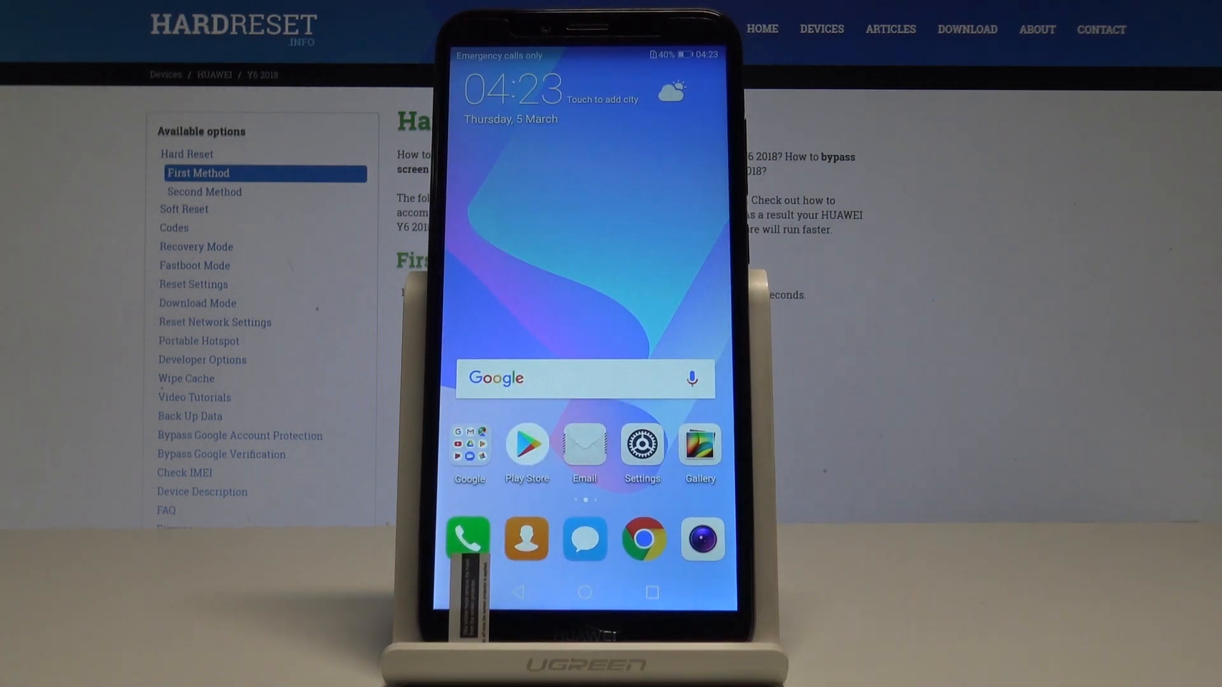